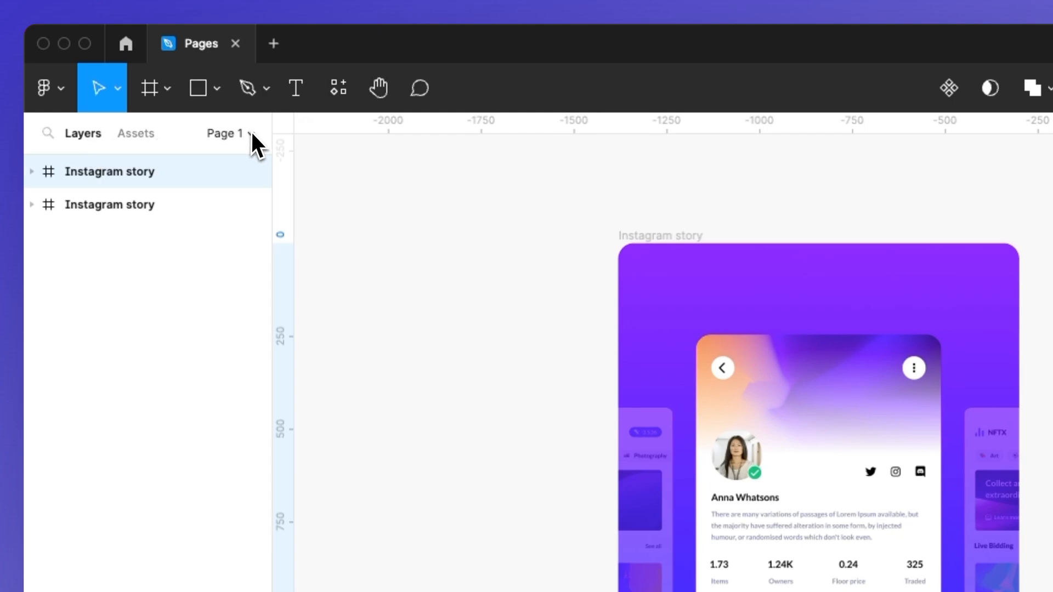
Step: Expand the Page 1 dropdown to show the file's Pages list
left_click(225, 134)
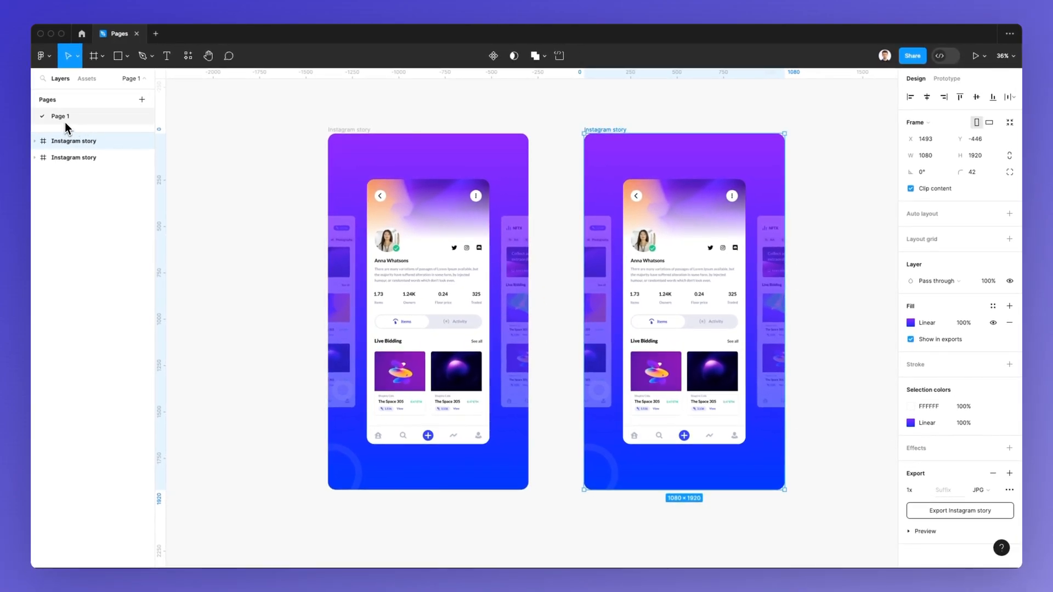
mouse_move(77, 121)
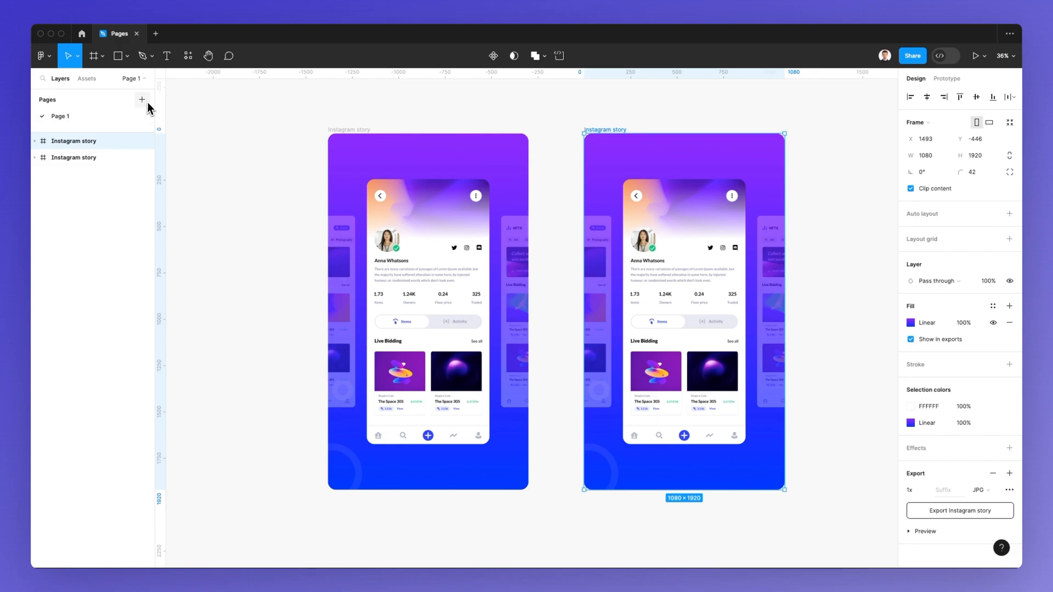
mouse_move(142, 100)
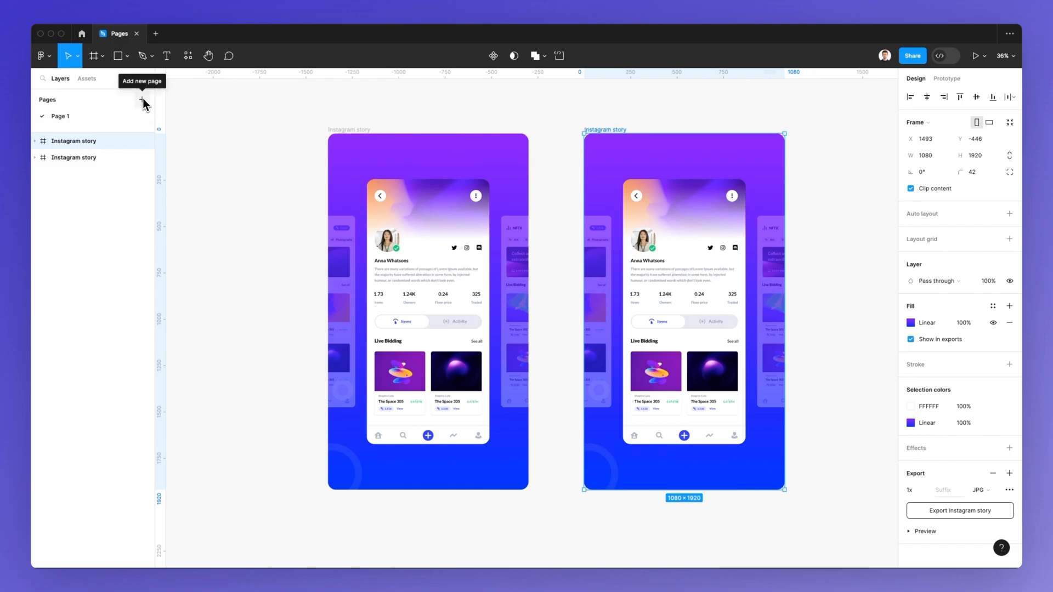
Step: Add a new page and keep its default name, Page 2
left_click(141, 100)
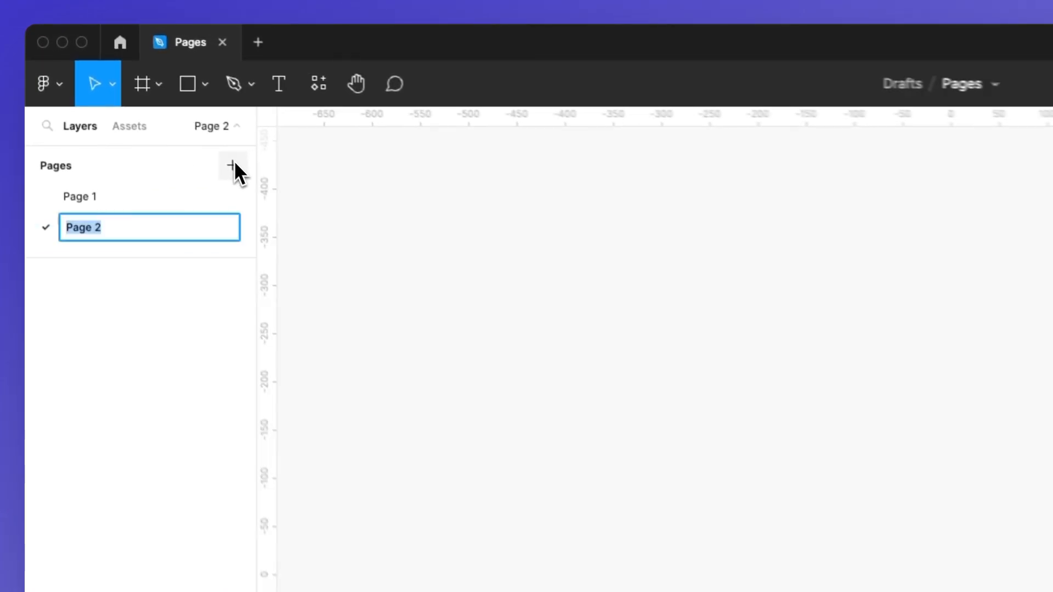
left_click(468, 297)
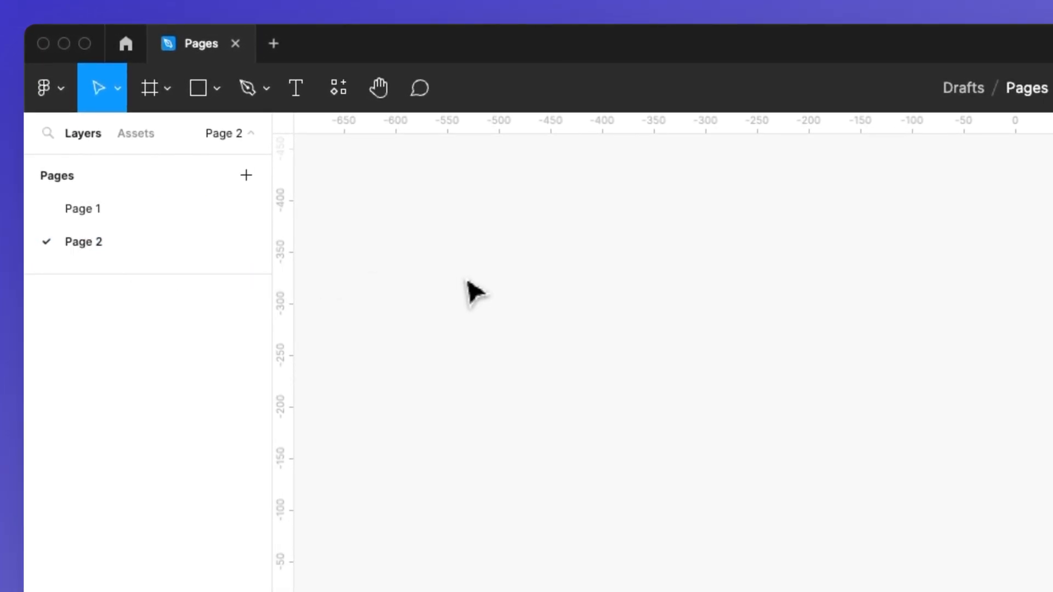
mouse_move(437, 271)
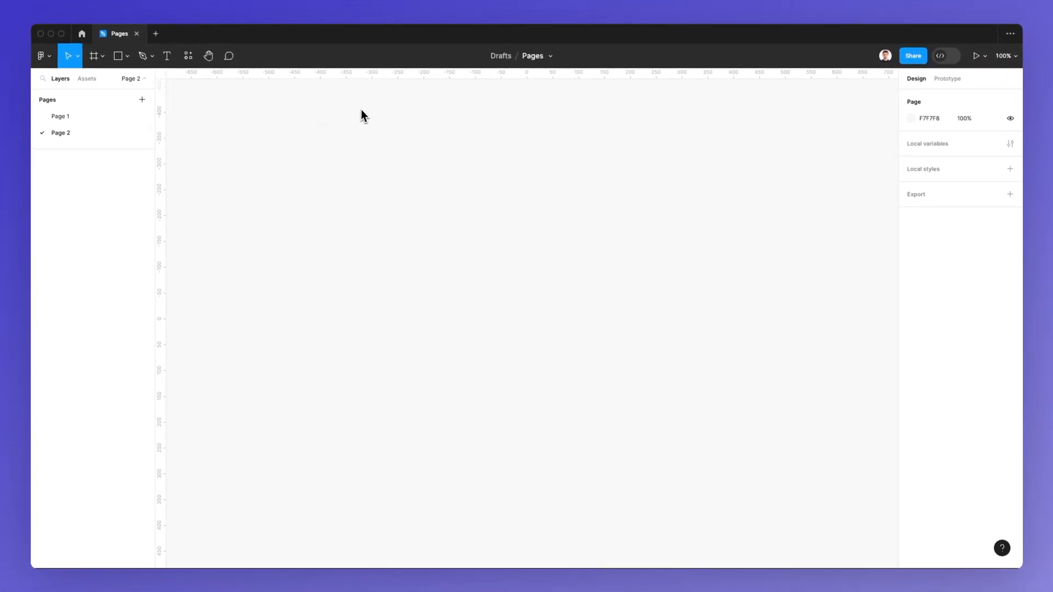
mouse_move(362, 348)
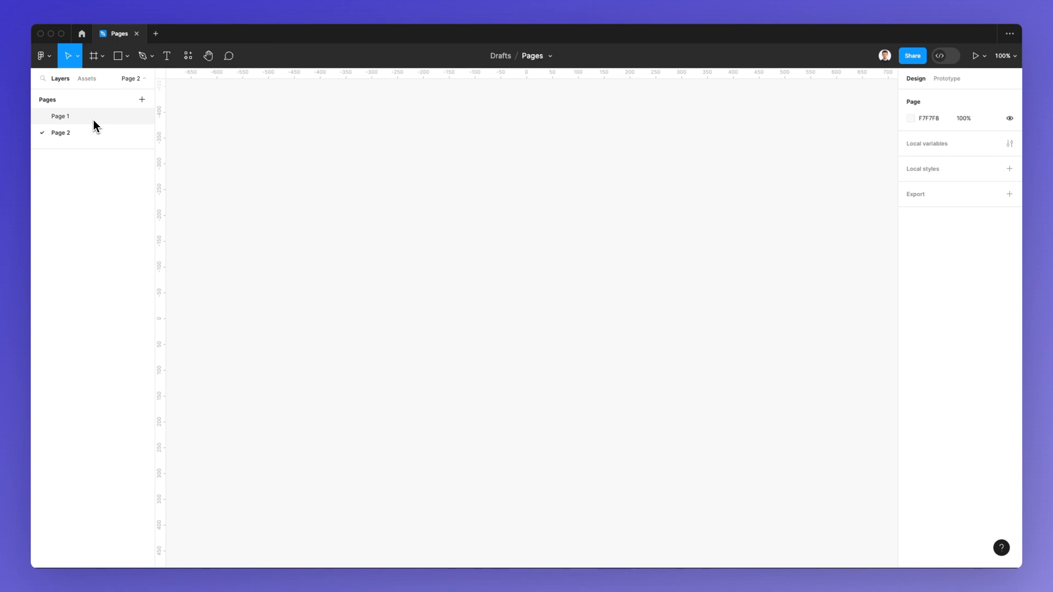
Step: Switch to Page 1, then back to the new Page 2
left_click(60, 115)
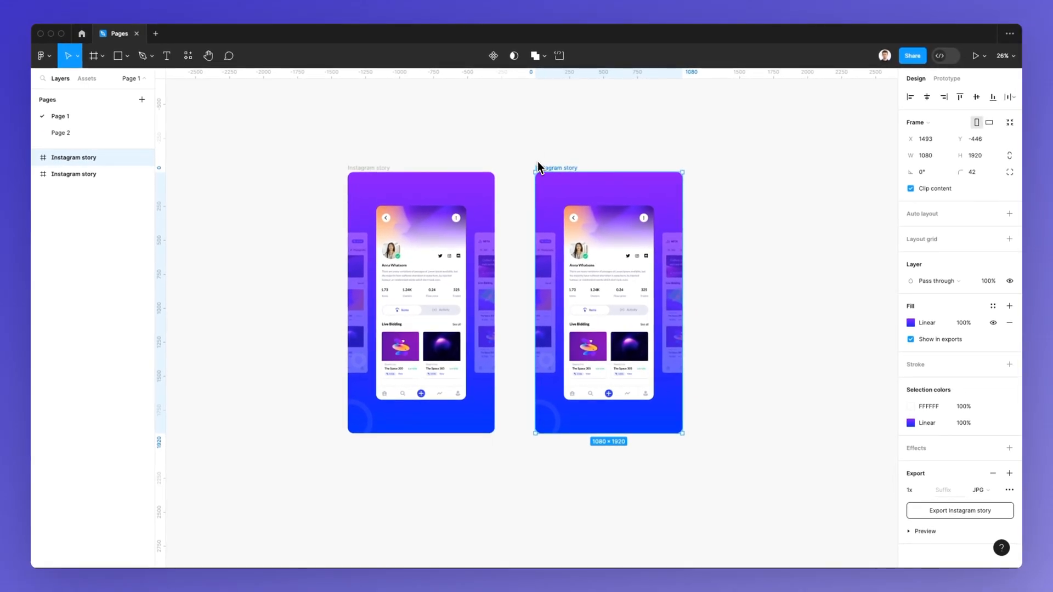
mouse_move(544, 162)
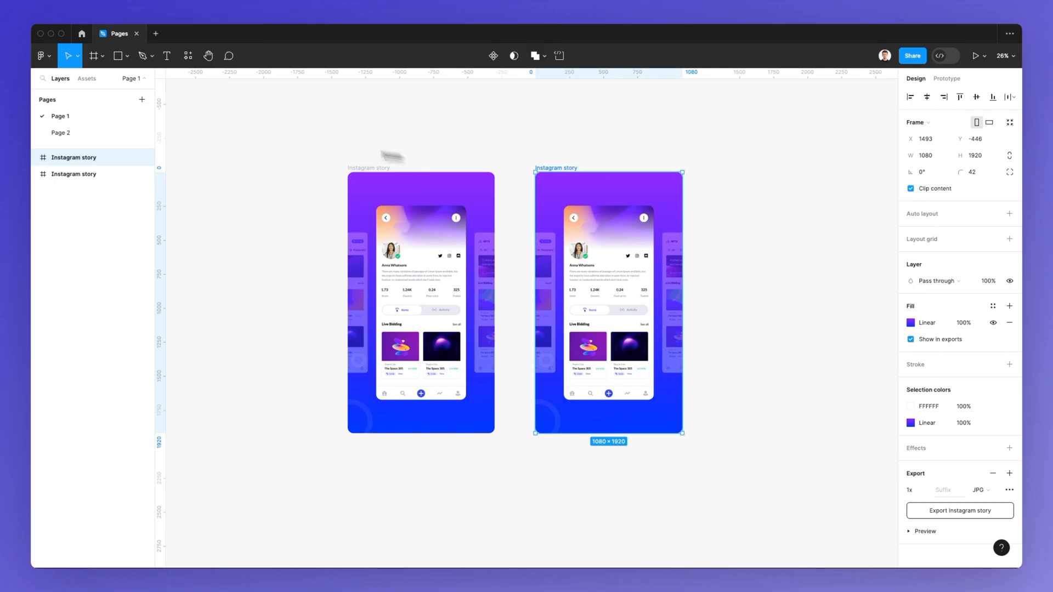
left_click(60, 133)
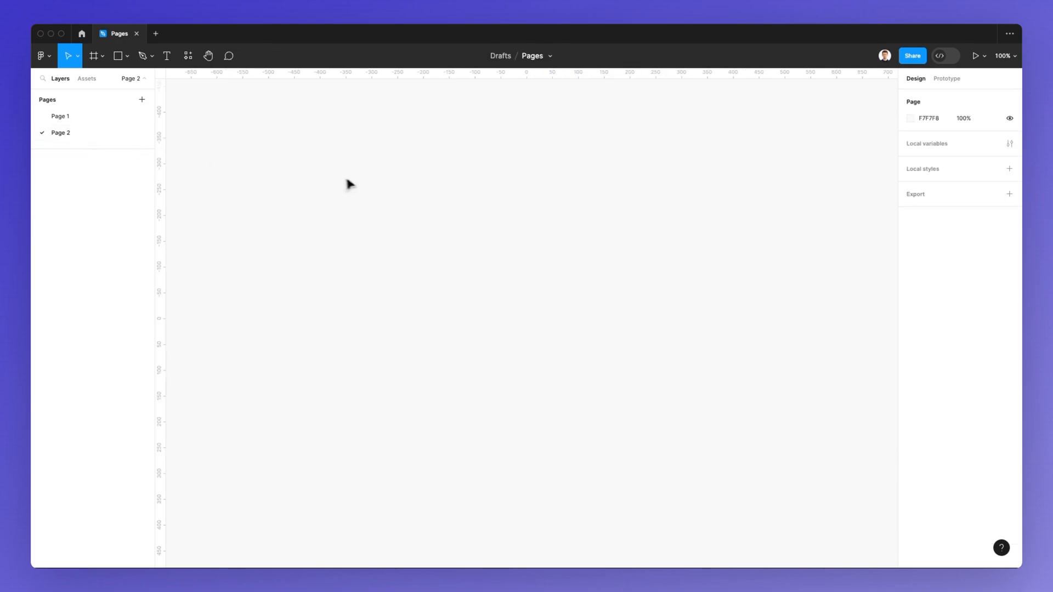
mouse_move(361, 189)
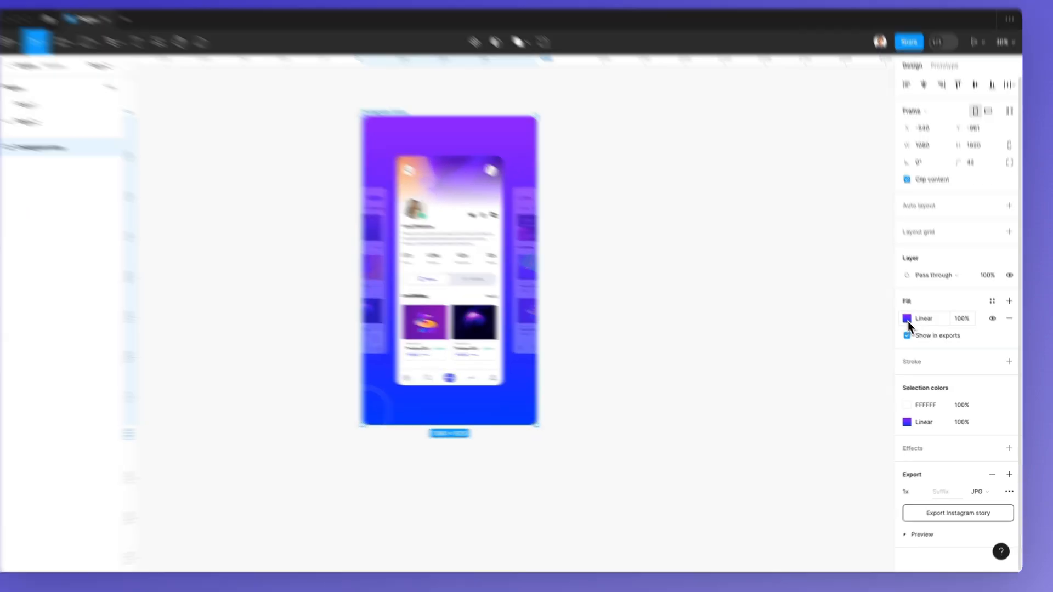
Step: Drag a colour in the frame's Linear gradient fill to change it
left_click(906, 318)
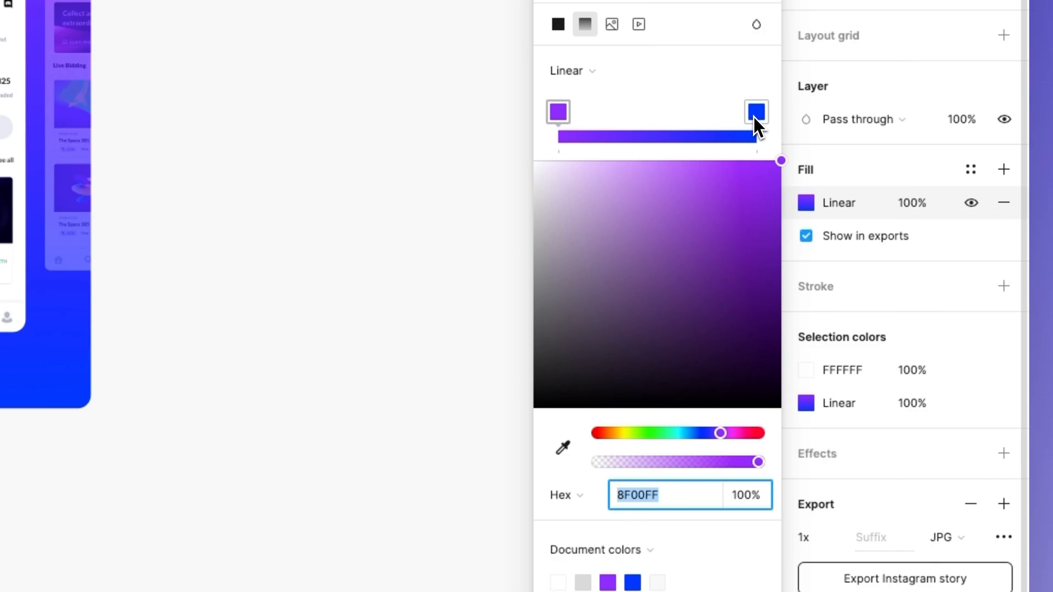
left_click_drag(720, 433, 685, 433)
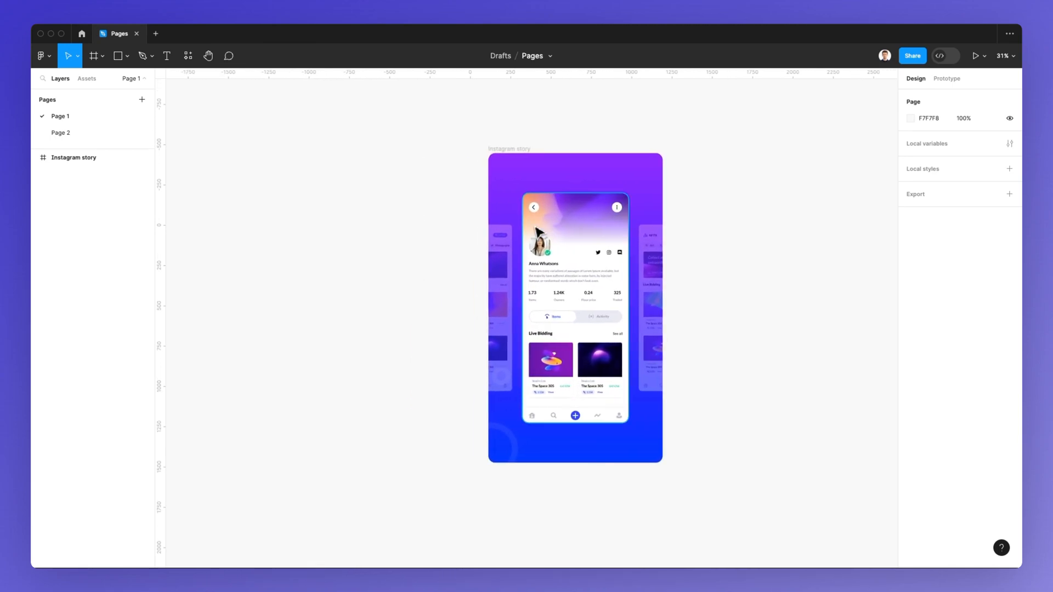
scroll("down", 3)
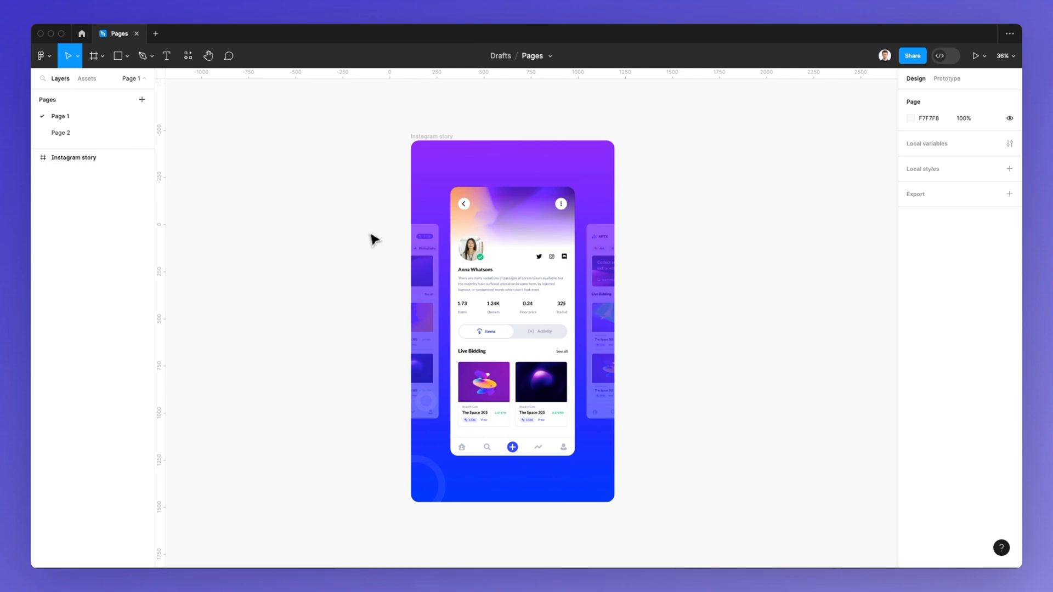
mouse_move(449, 83)
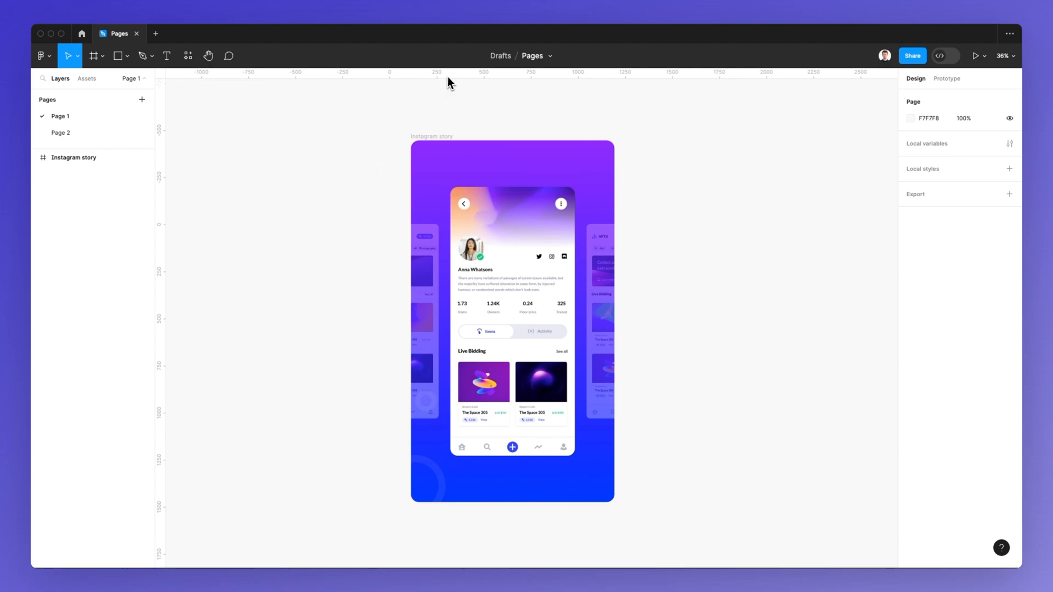